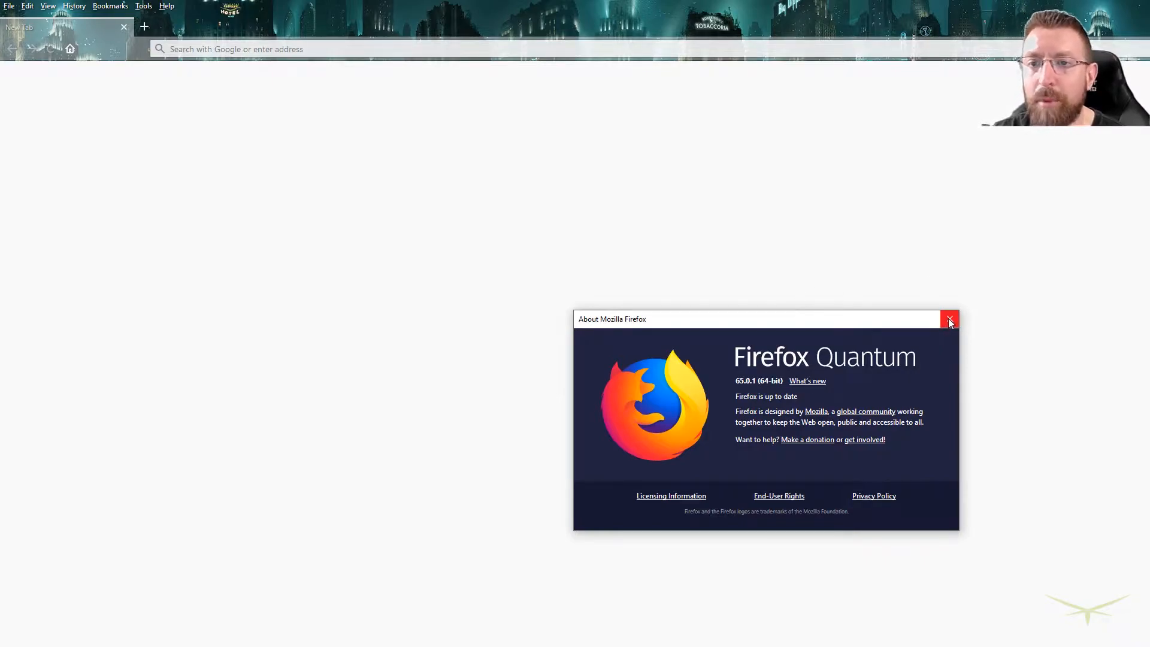
Step: Load the about:config page from the address bar, correcting the 'aboiut' typo
text(aboiut)
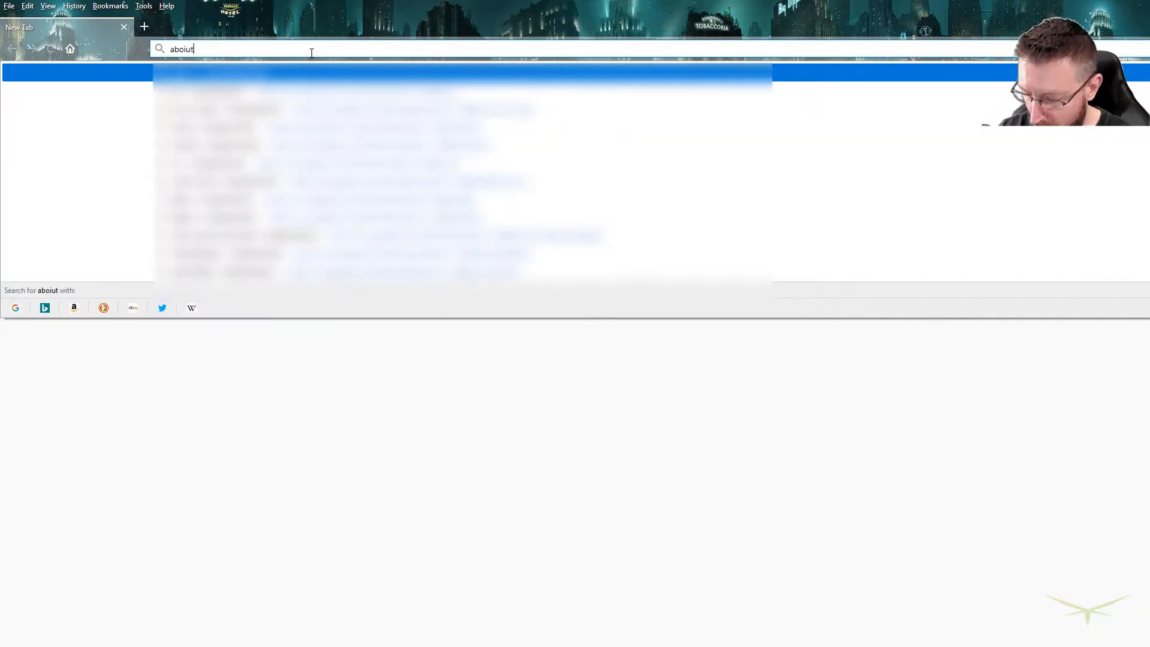
key(Backspace)
text(:co)
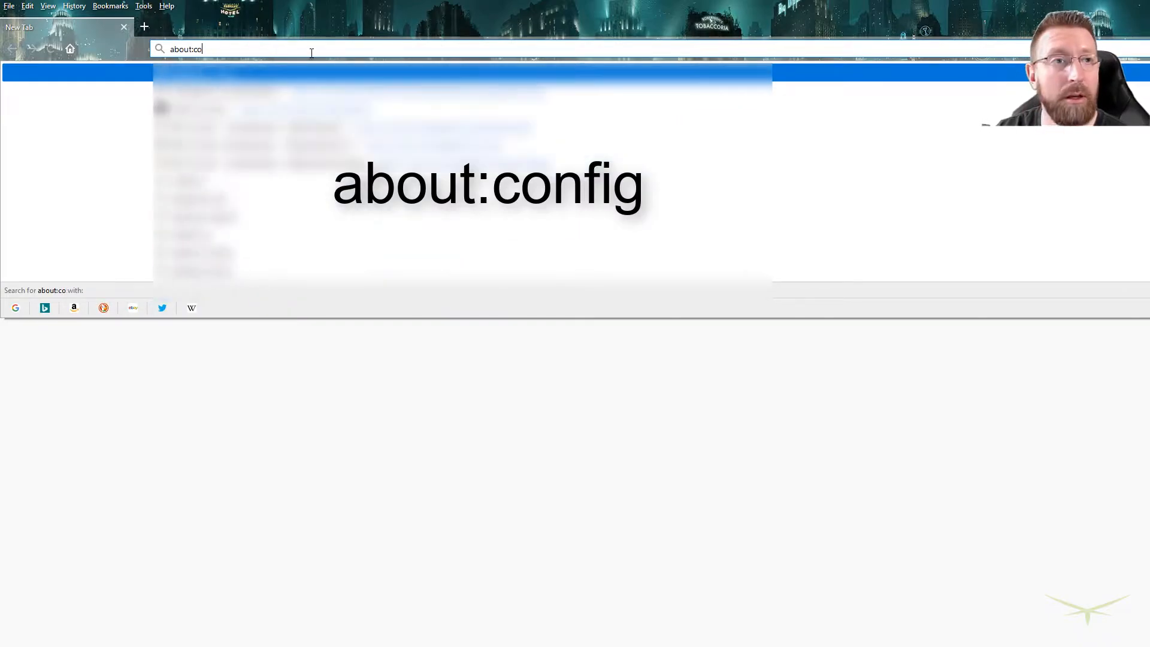
text(nfig)
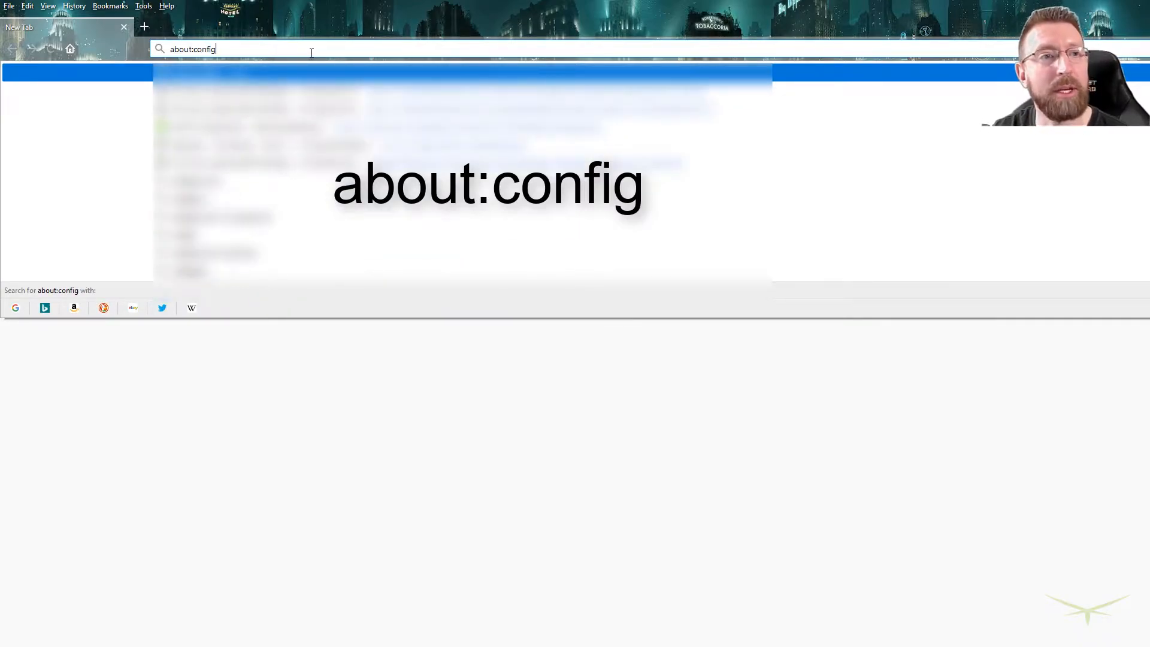
key(enter)
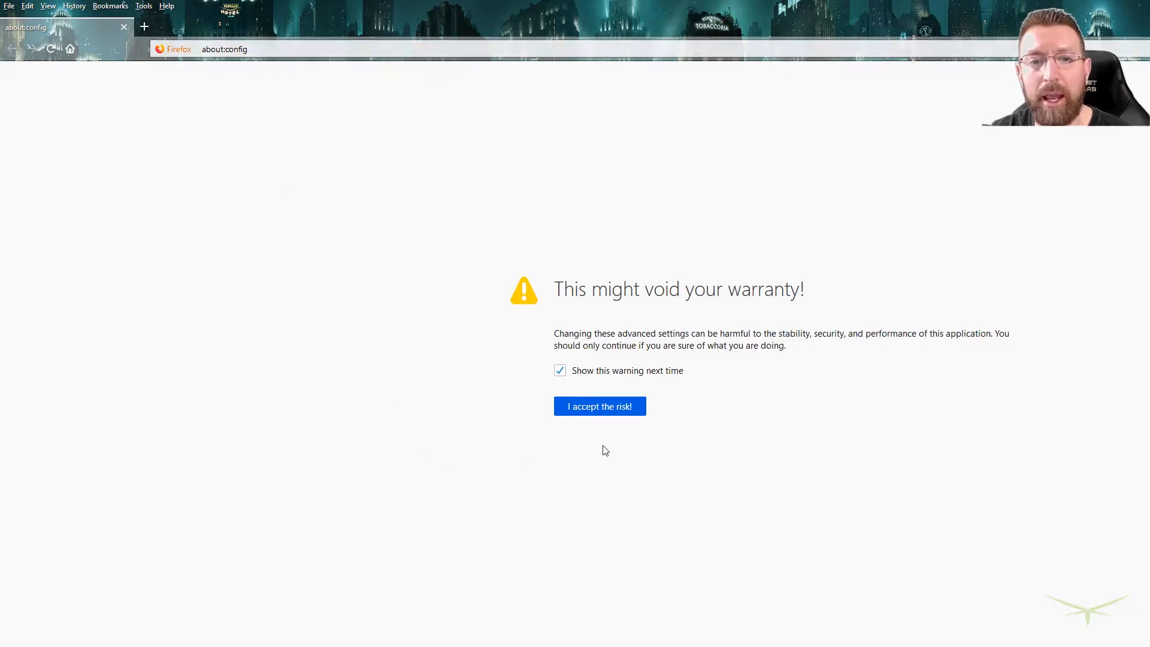
Step: Accept the risk, find network.security.esni.enabled, and toggle it off and back to true
click(599, 406)
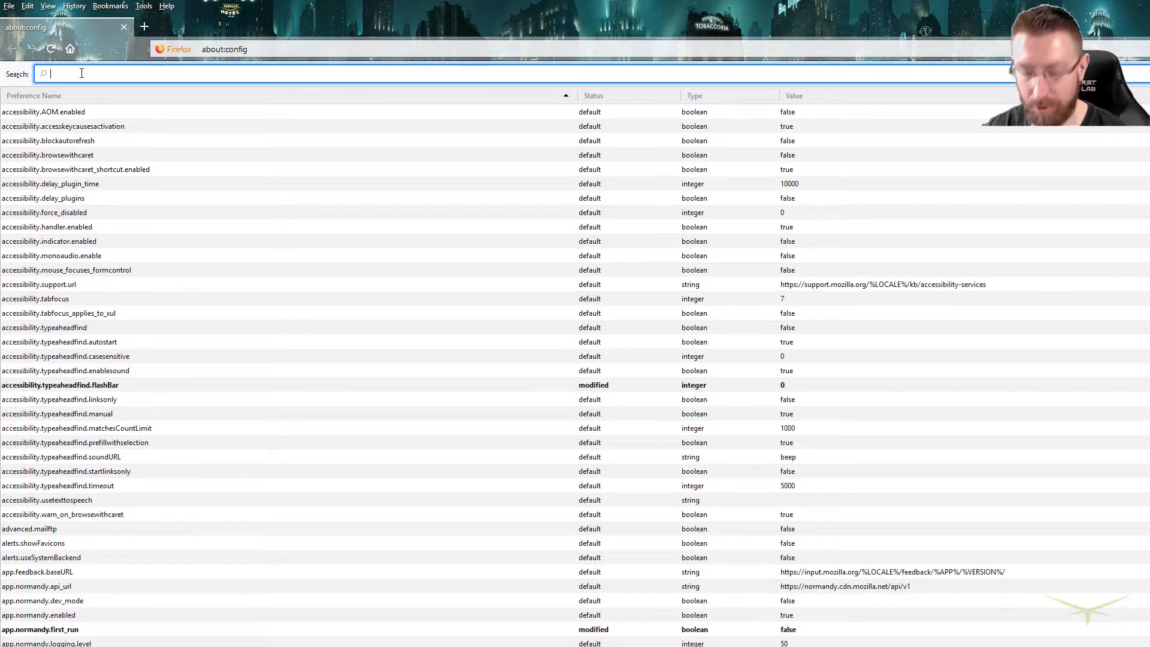
text(esni)
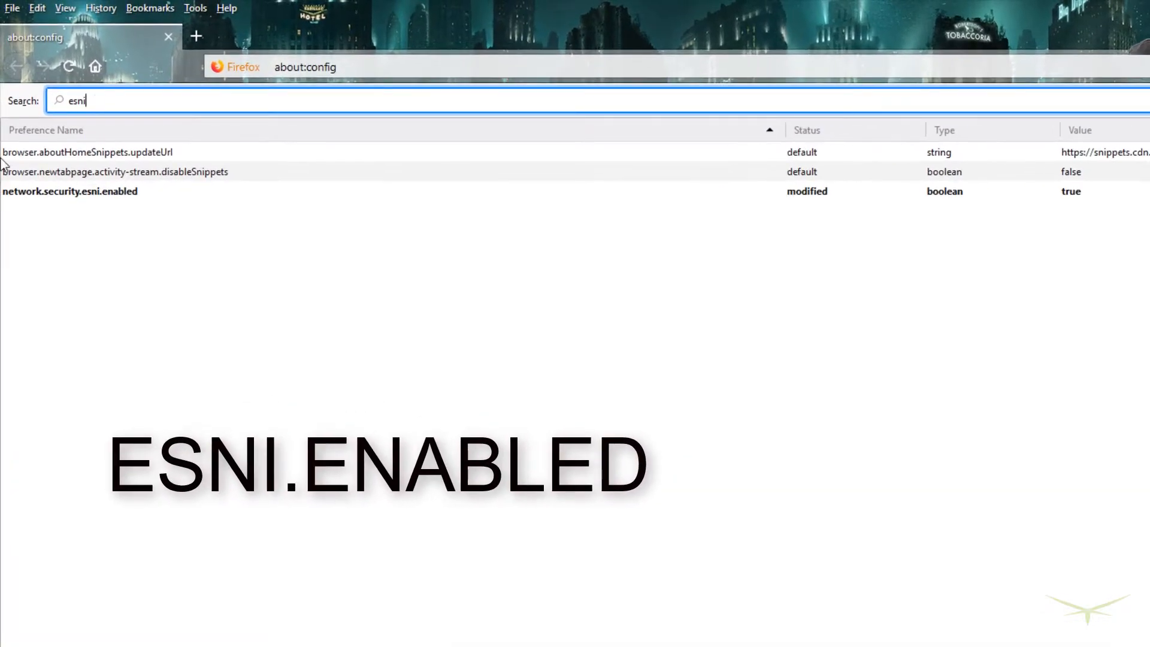
click(69, 190)
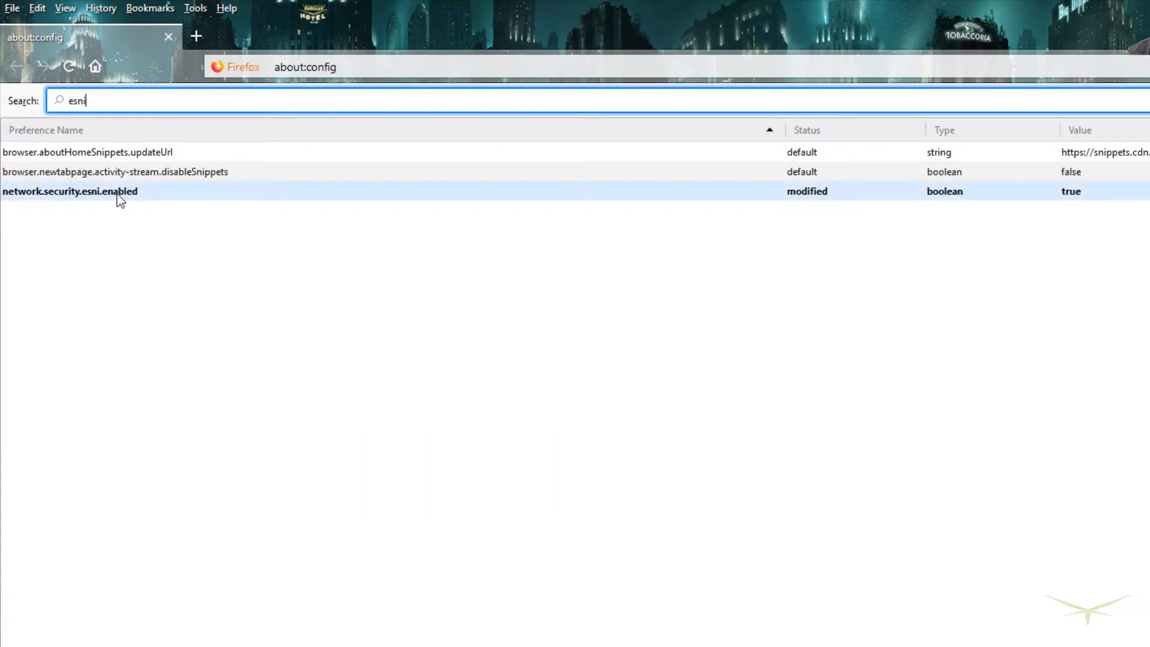
mouse_move(1064, 206)
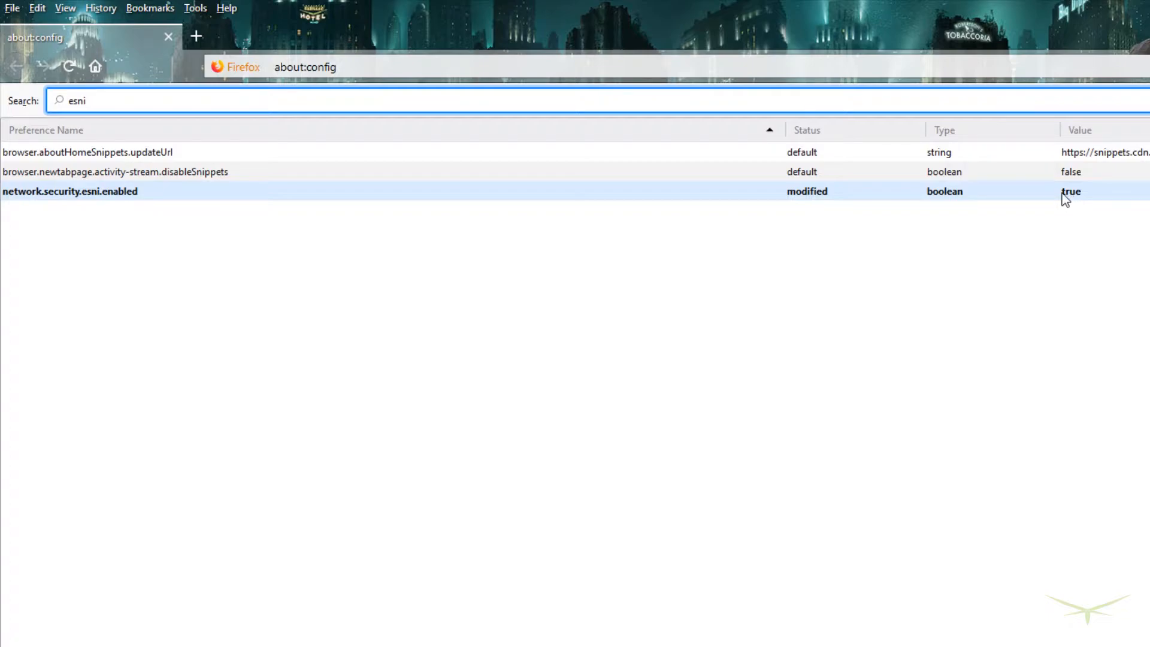
double_click(1070, 190)
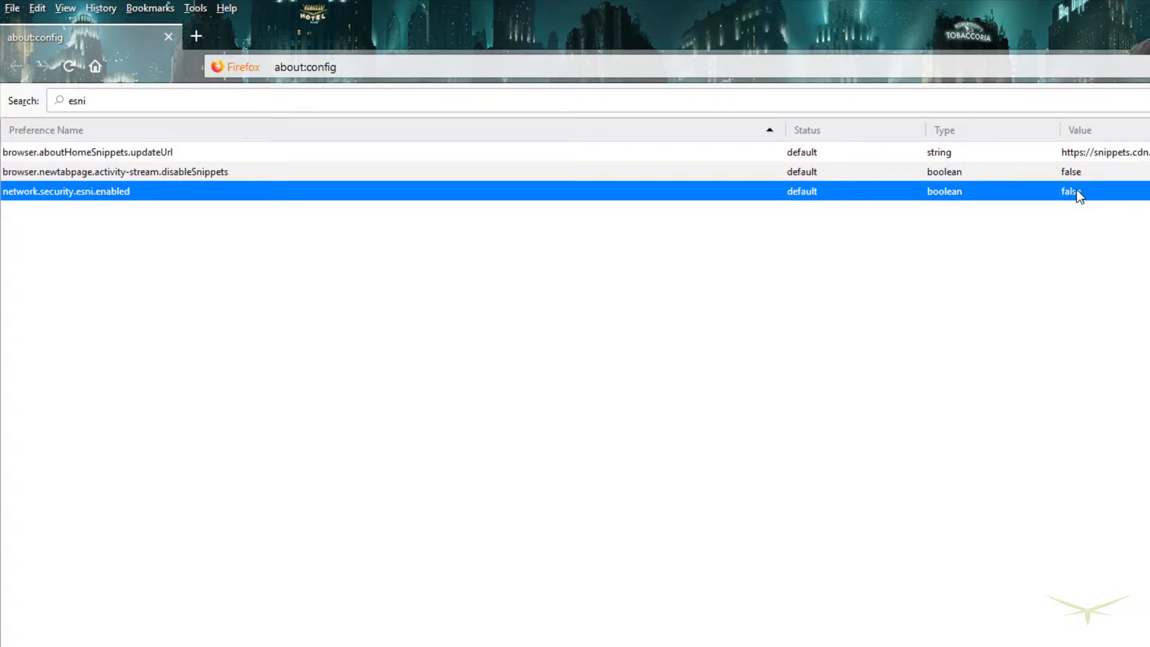
double_click(1072, 191)
text(trr)
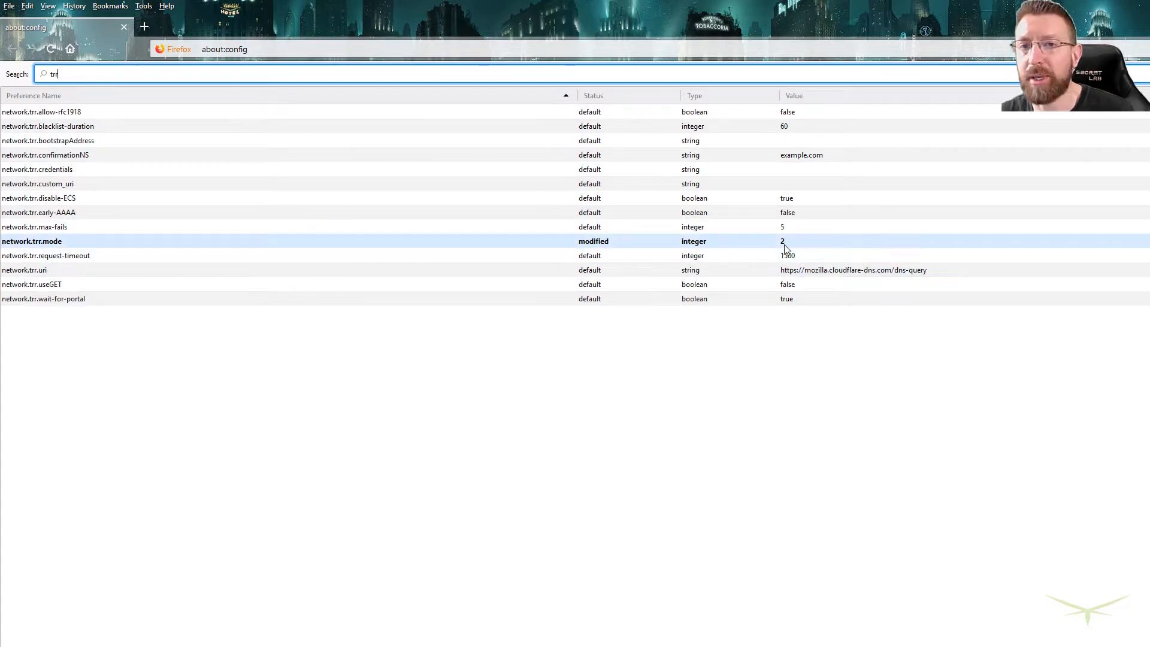
Step: Edit network.trr.mode and confirm the value 2
click(756, 241)
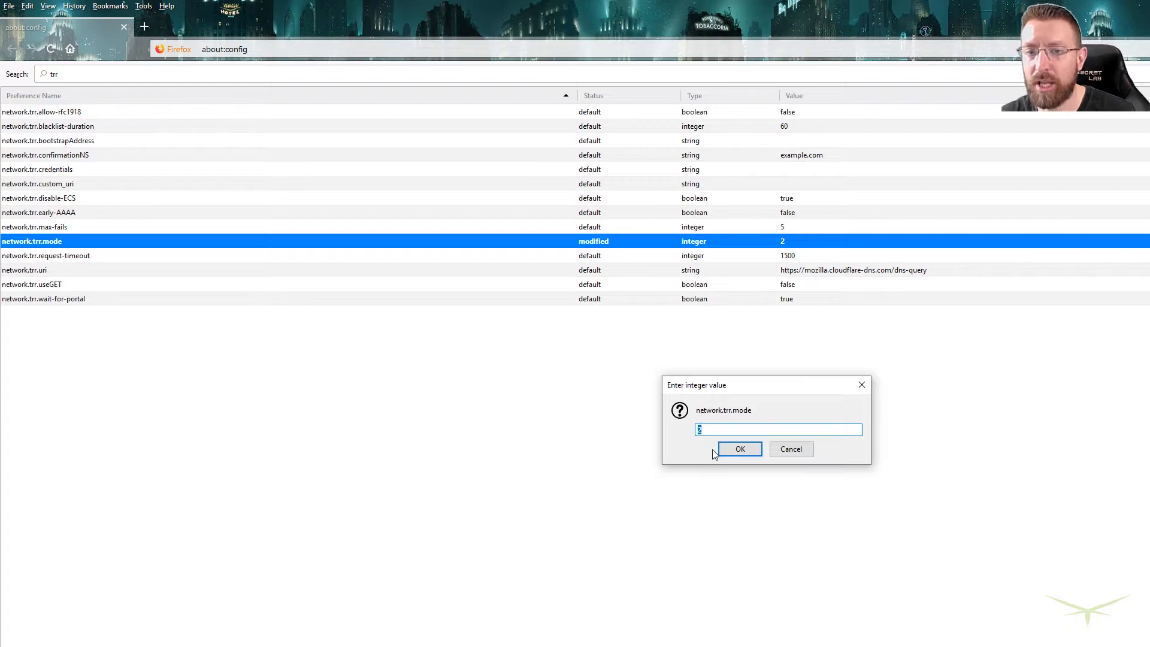
click(738, 448)
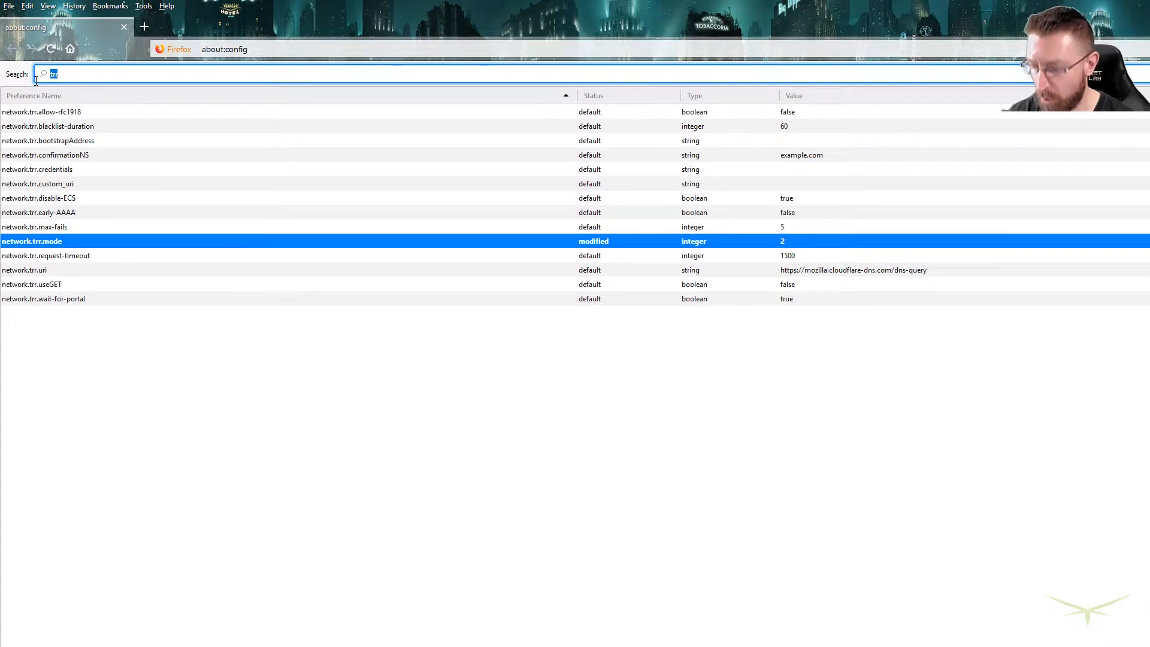
Step: Search 'media' and set media.peerconnection.enabled to false, then focus the address bar
text(media.peer)
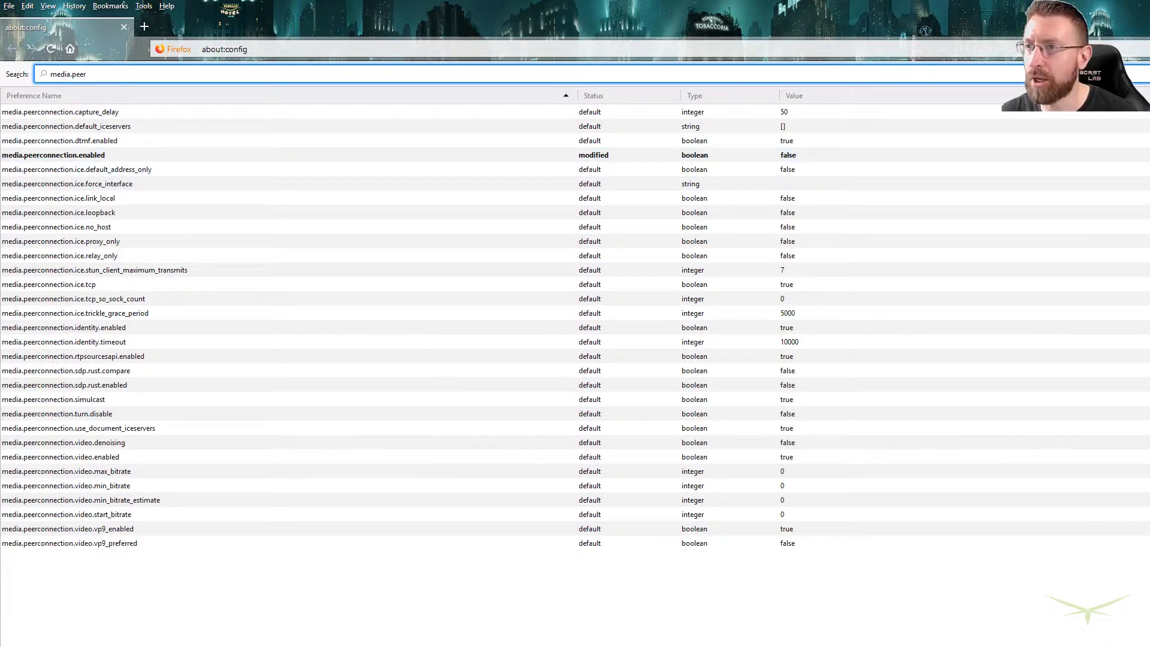
click(223, 49)
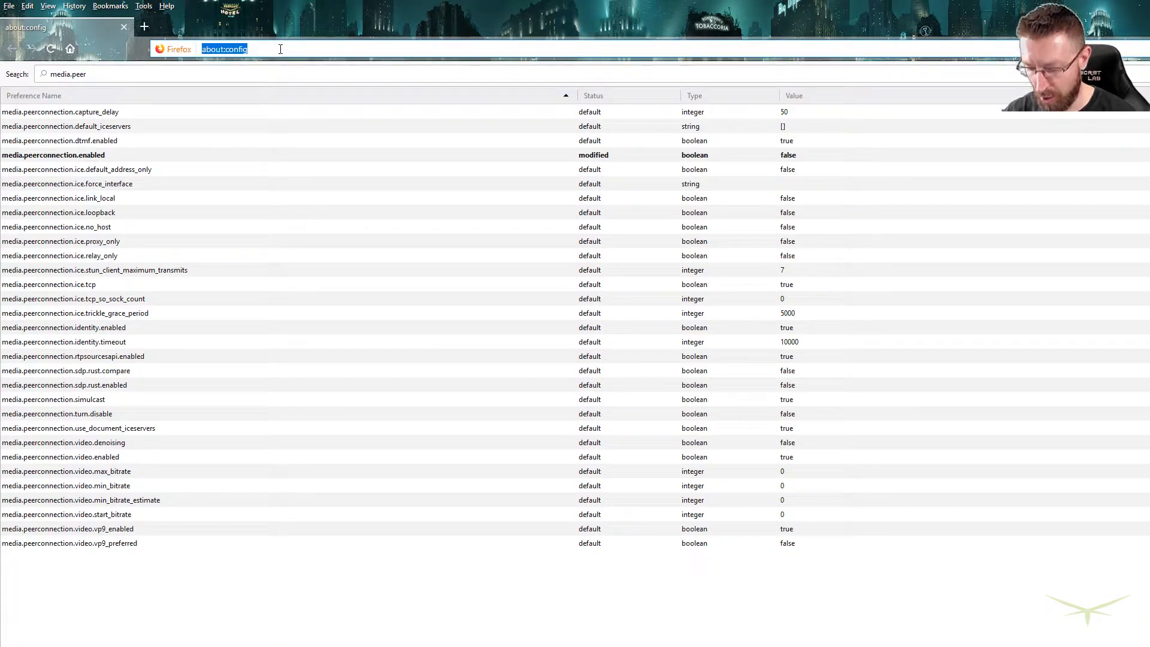
Step: Load Cloudflare's encrypted-SNI page and run Check My Browser
text(encrypted-sni/)
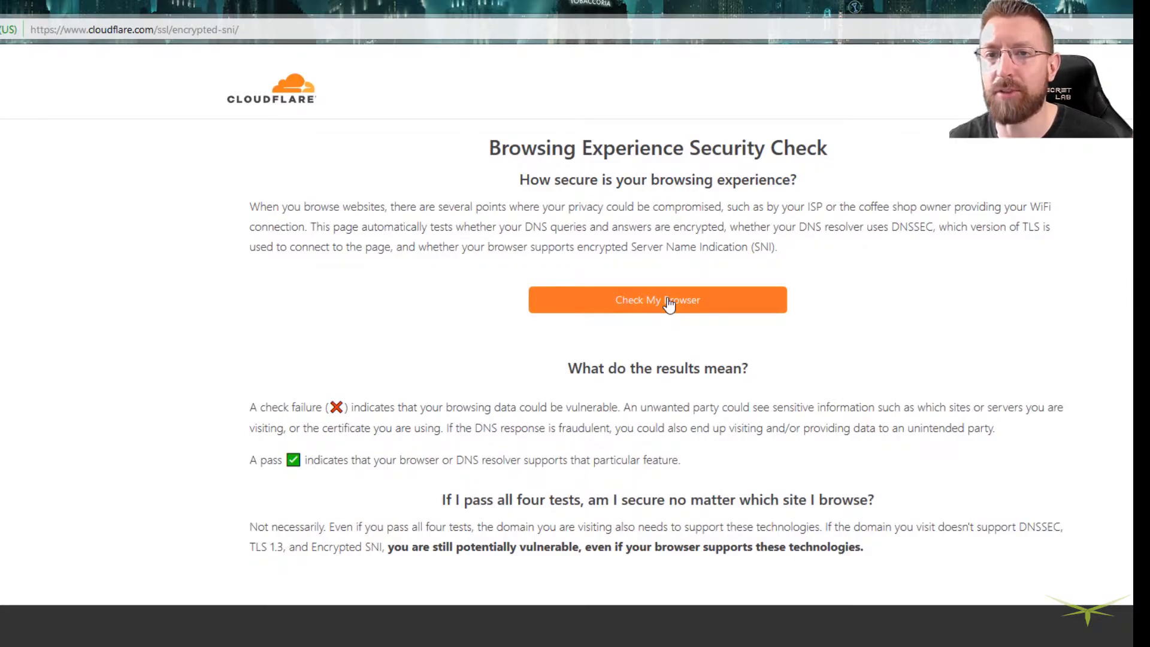
click(657, 300)
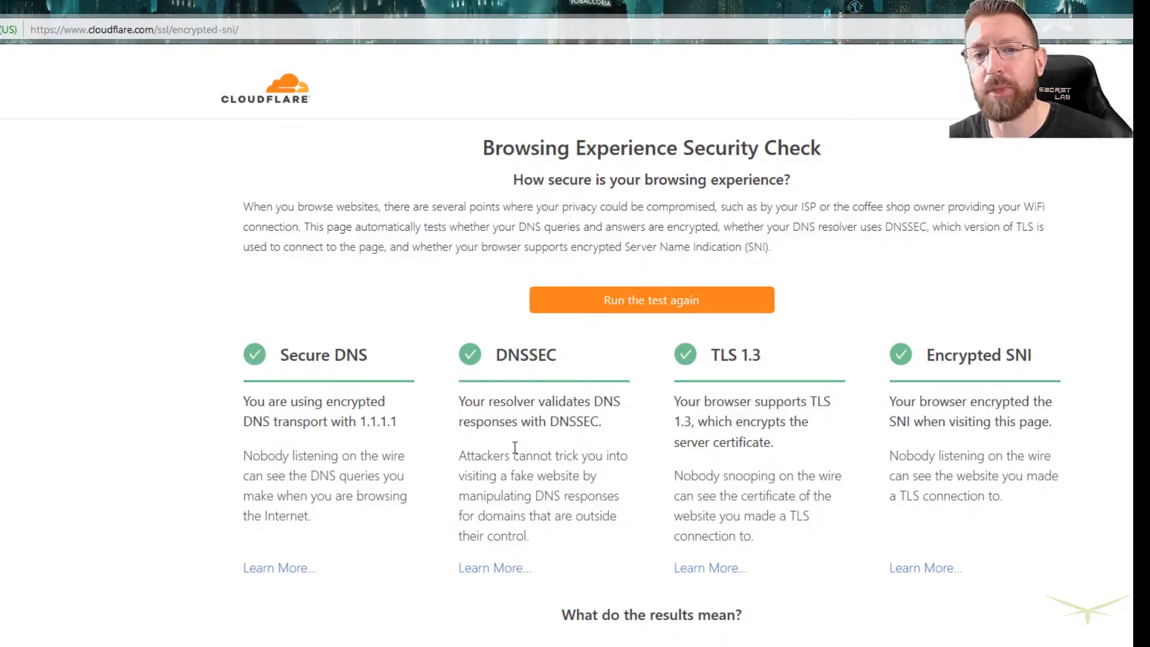
mouse_move(497, 354)
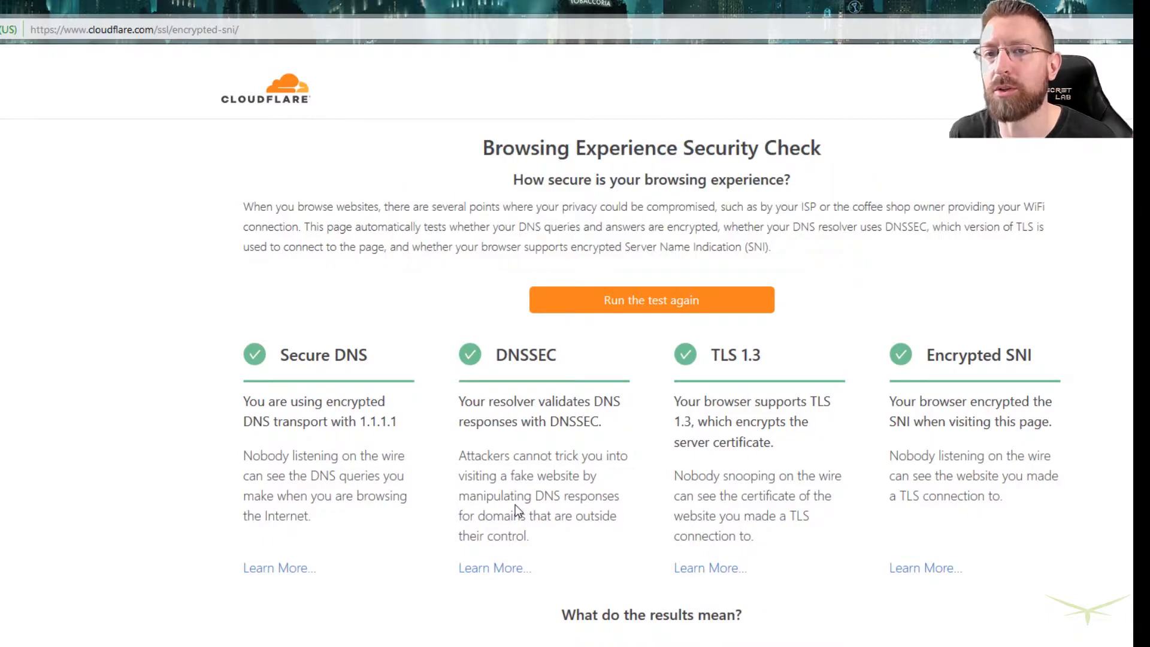
mouse_move(350, 140)
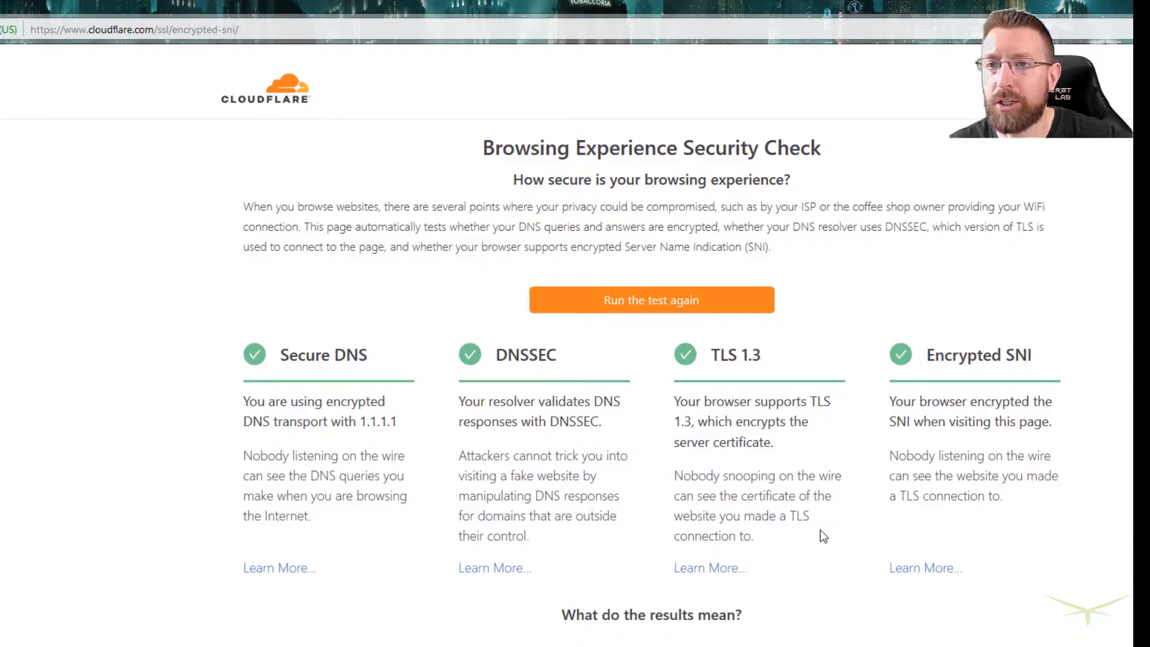
mouse_move(247, 153)
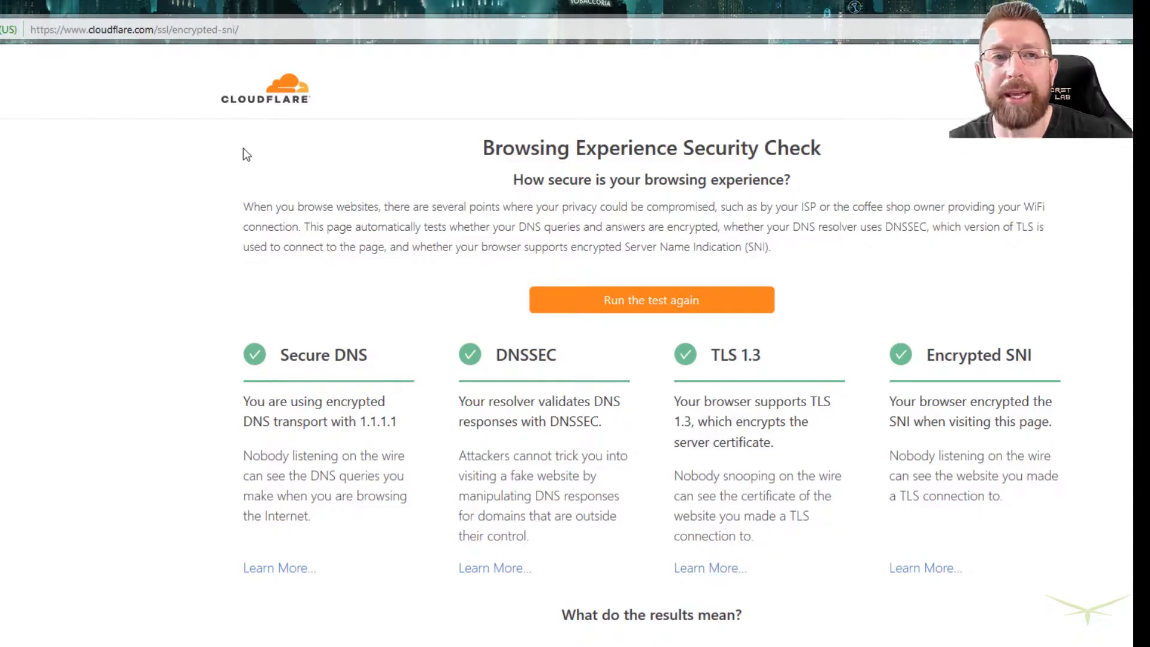
mouse_move(726, 451)
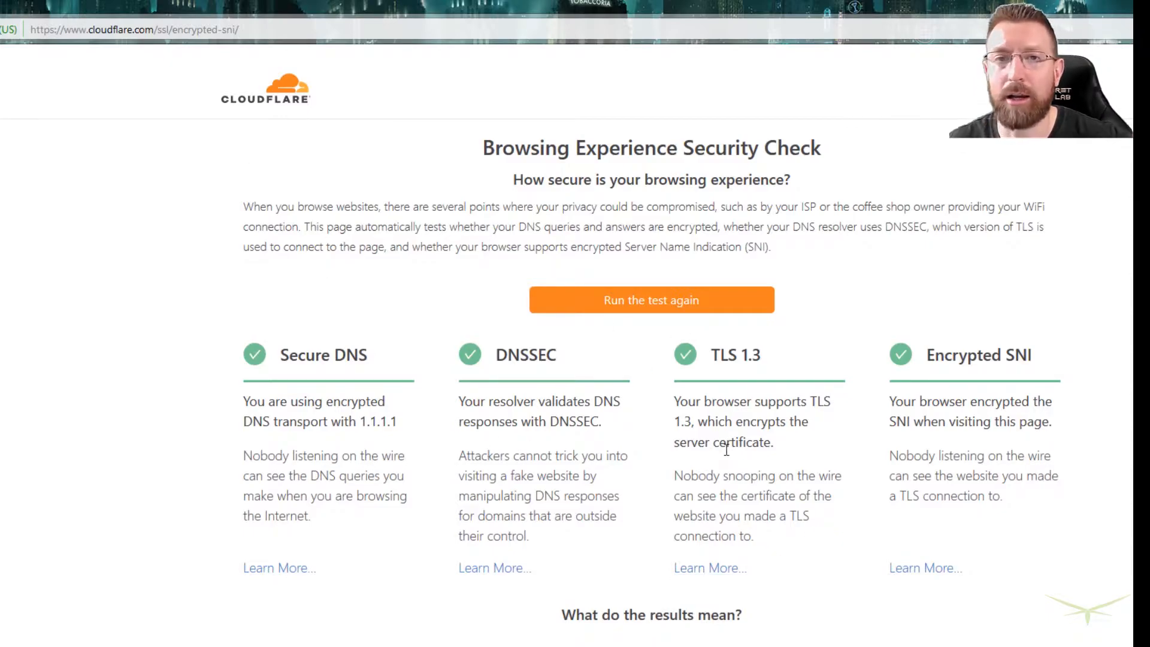